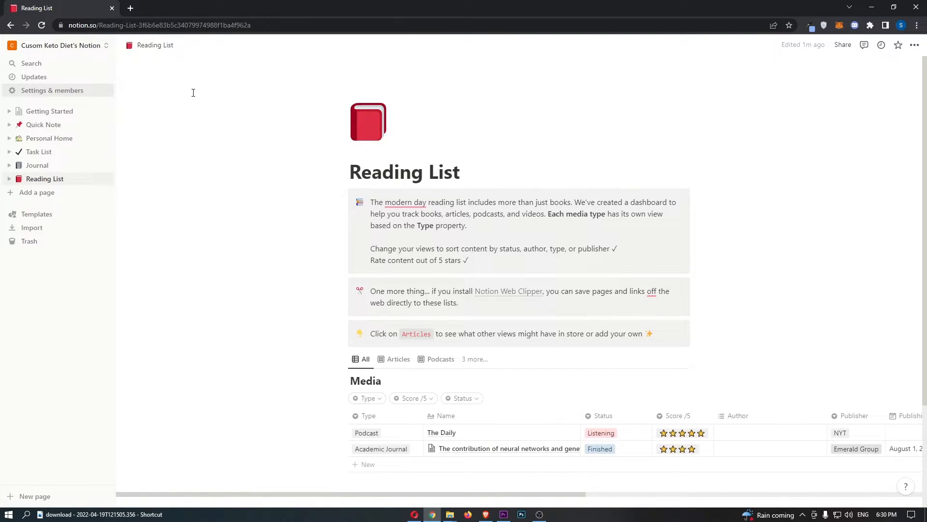
mouse_move(206, 122)
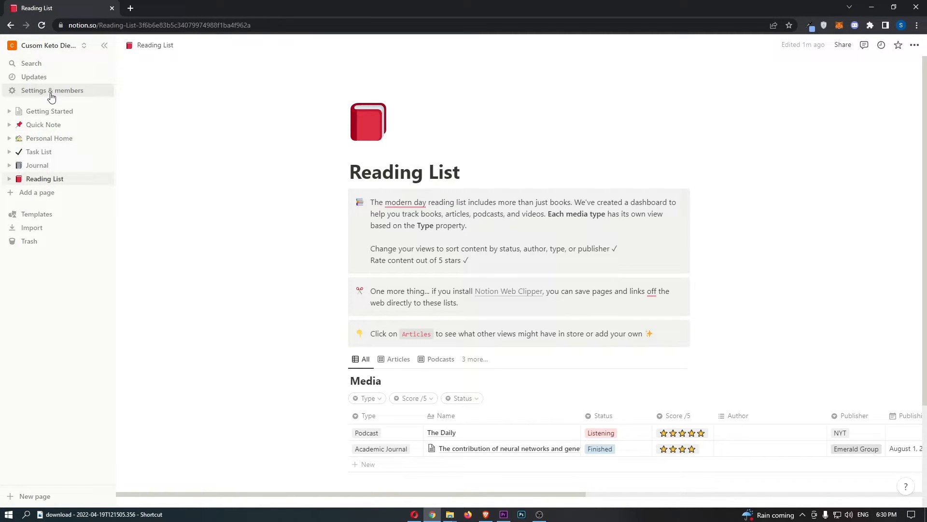
Step: Open Settings & members from the Reading List page sidebar
click(52, 90)
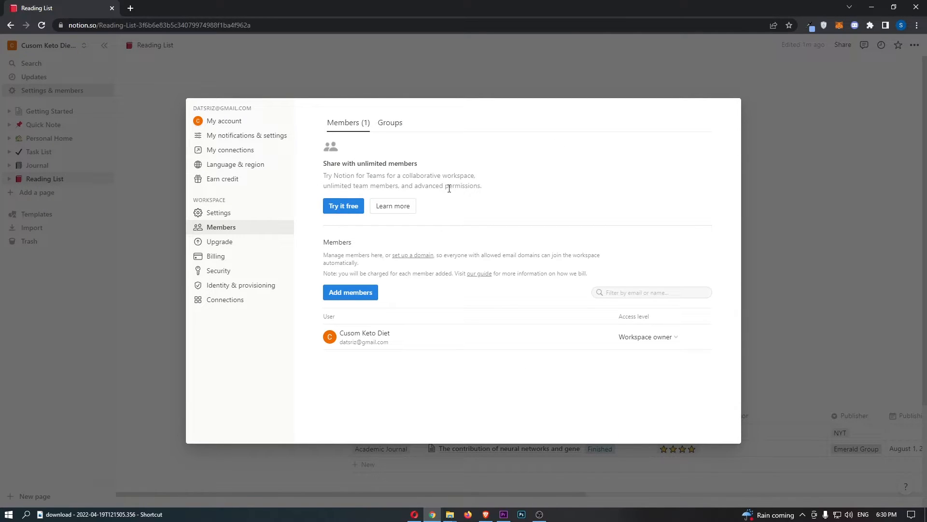
mouse_move(249, 121)
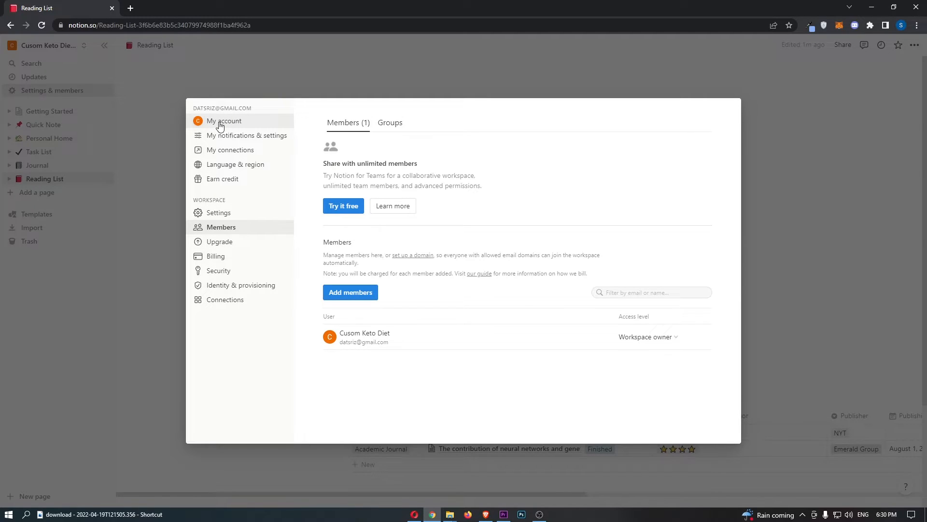
Step: Switch the settings dialog to the My account section
click(223, 120)
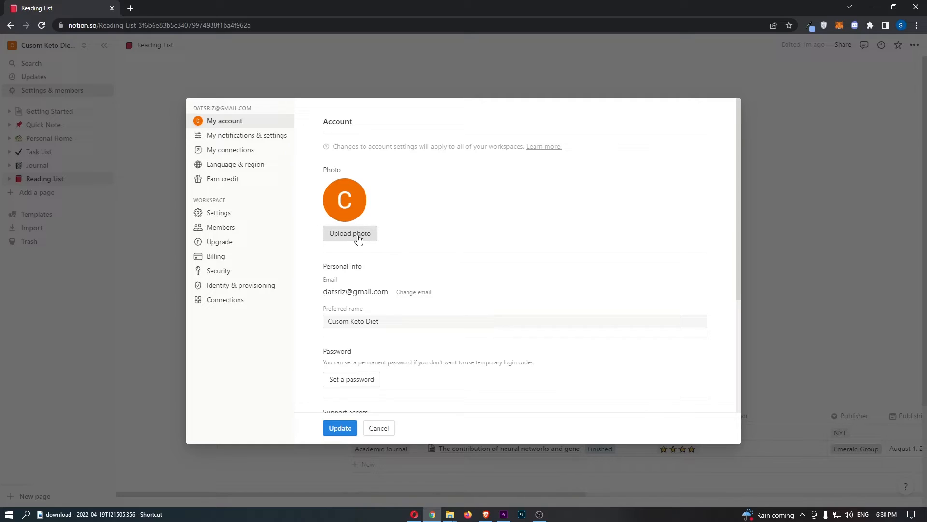
Step: Upload the custom thumbnail as the new profile photo and save with Update
click(350, 233)
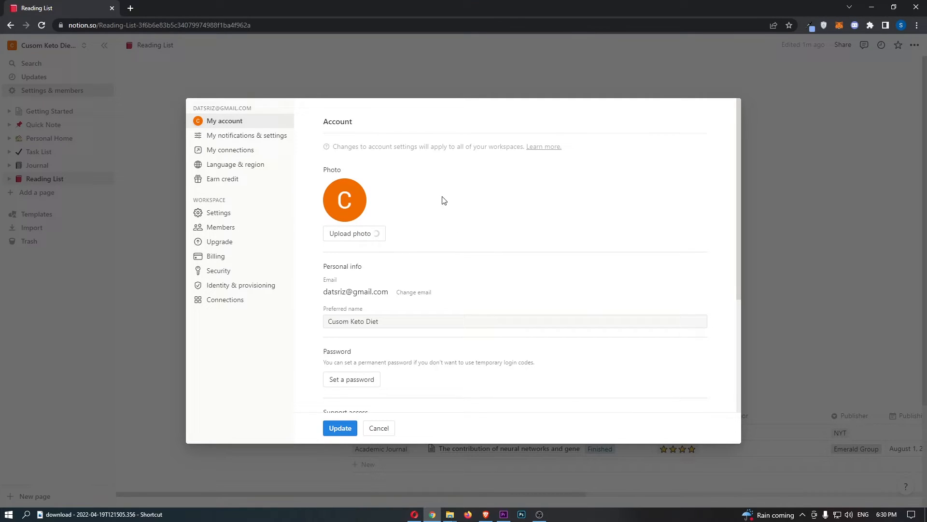
click(350, 233)
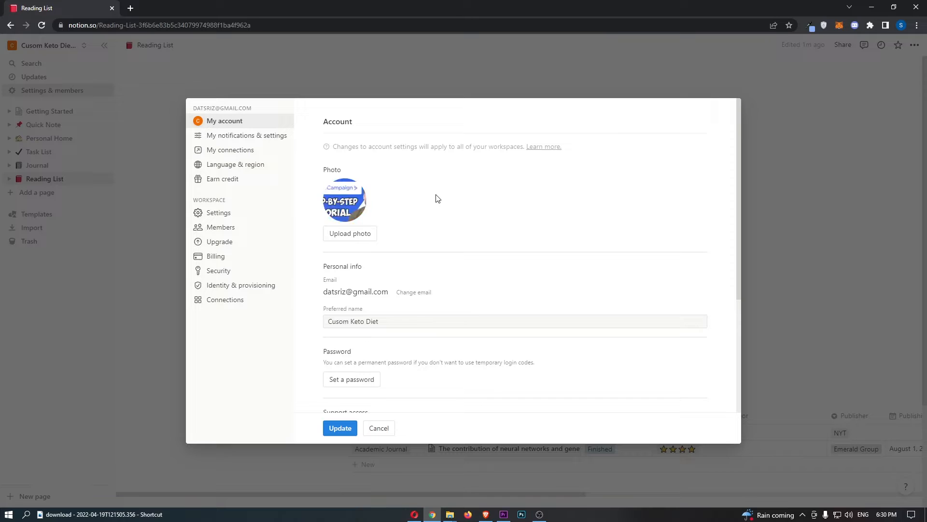
click(379, 427)
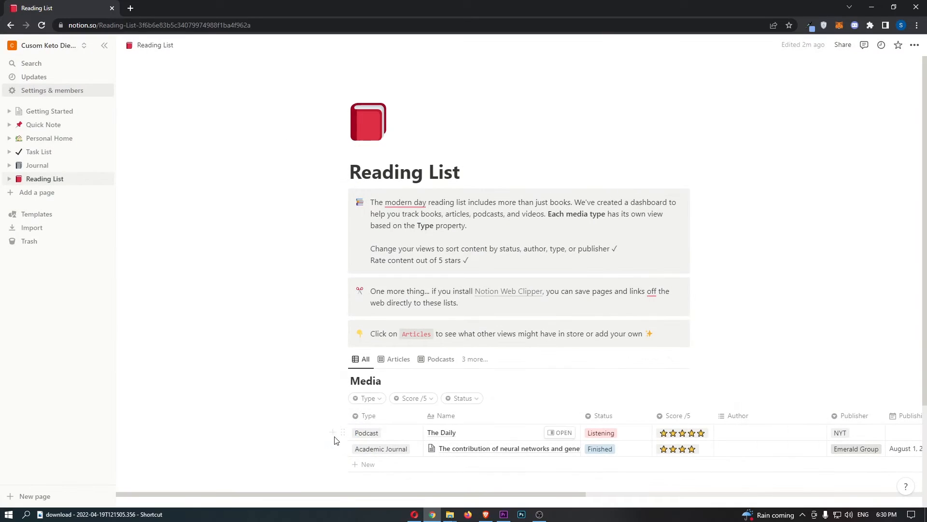
click(41, 25)
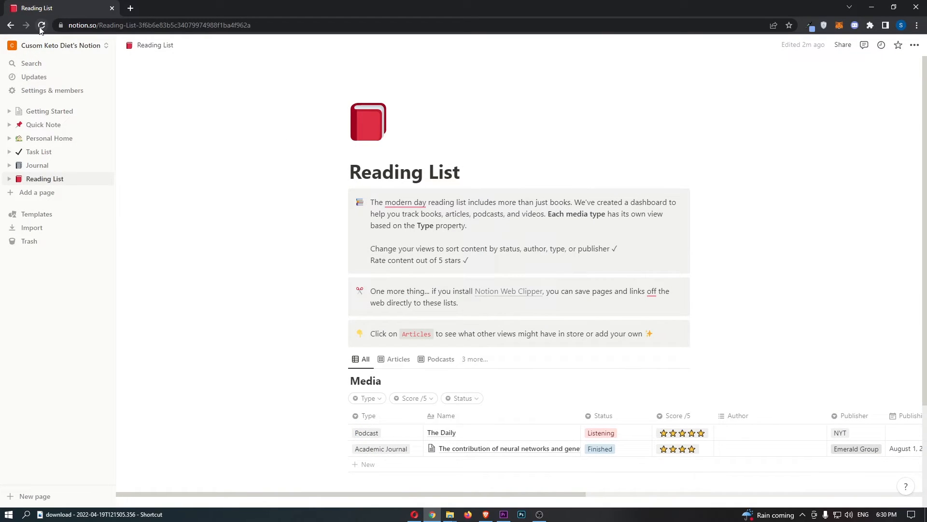
click(53, 45)
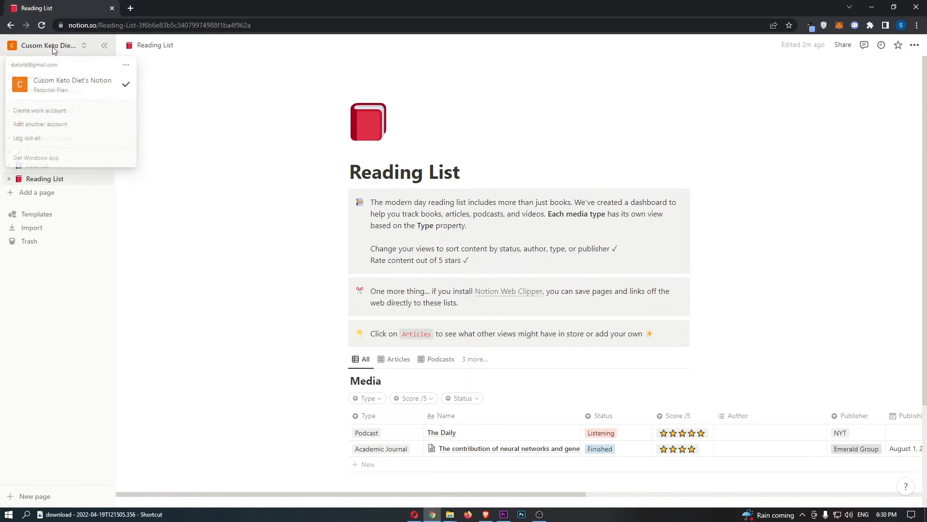
click(47, 46)
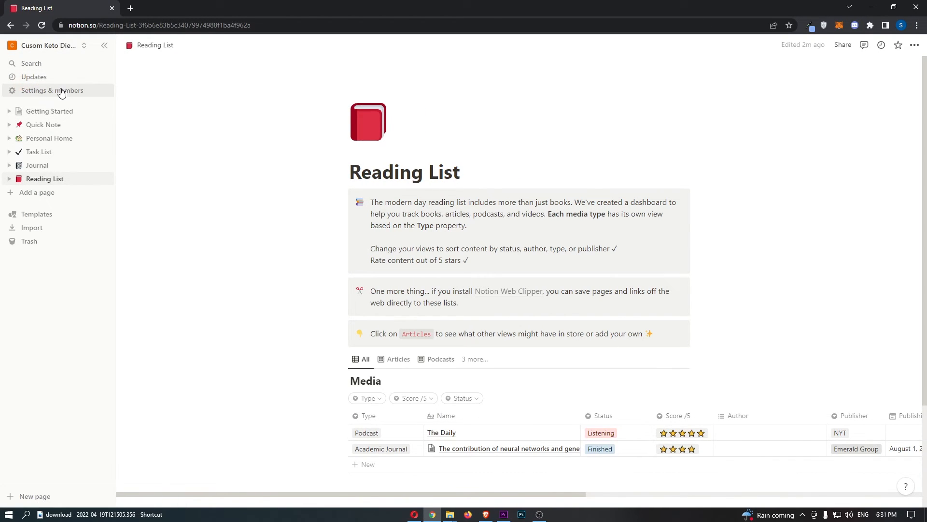
Step: Reopen Settings & members to check the new thumbnail profile photo
click(52, 90)
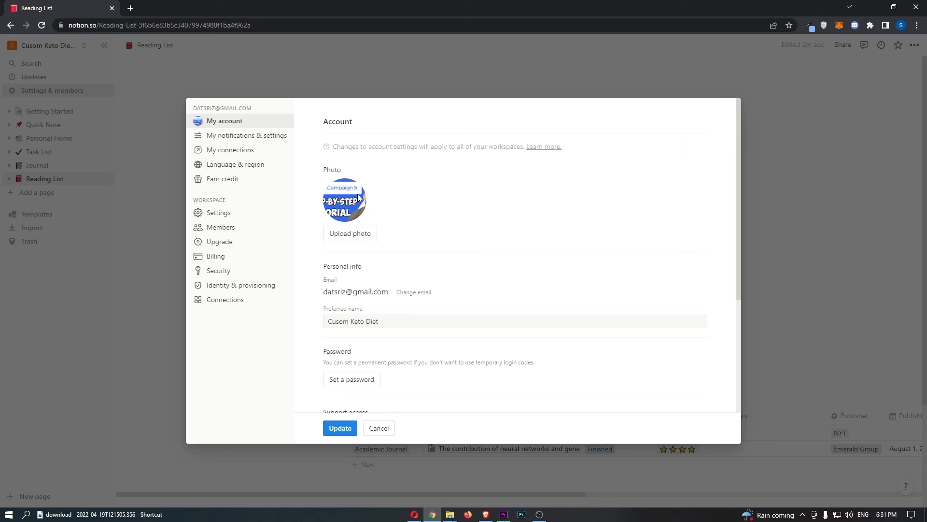
mouse_move(389, 424)
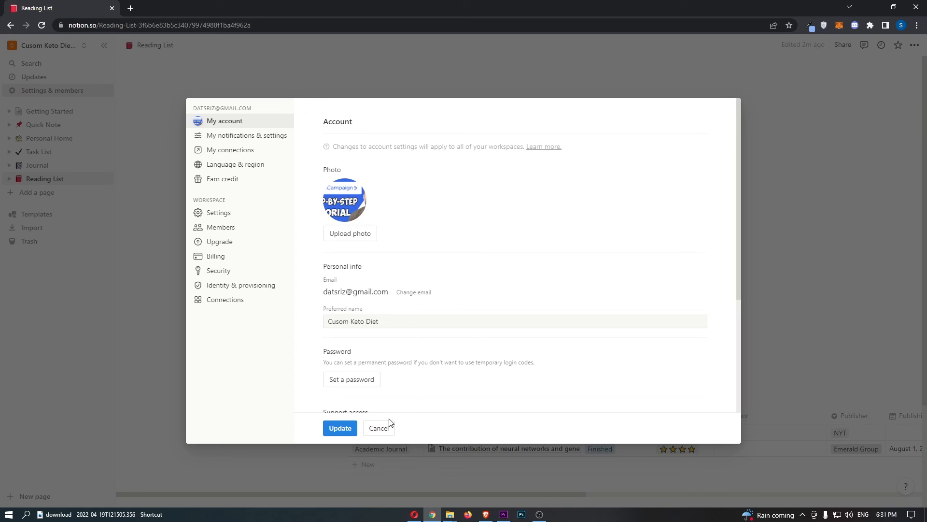